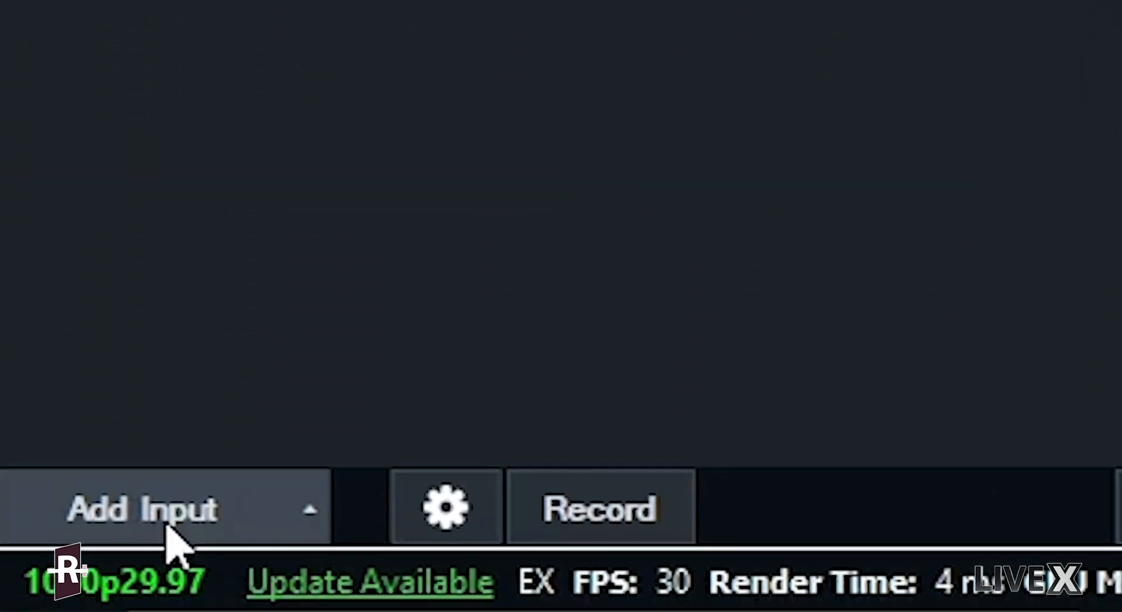
Add a Stream/SRT input set to SRT (Listener) on port 5520.
click(145, 510)
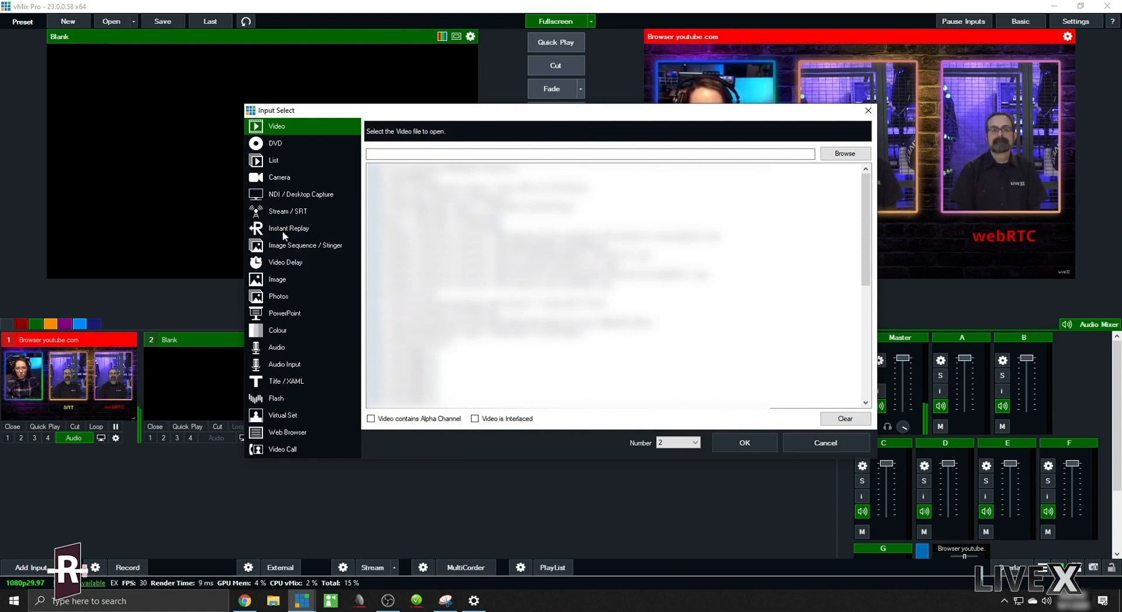
click(288, 211)
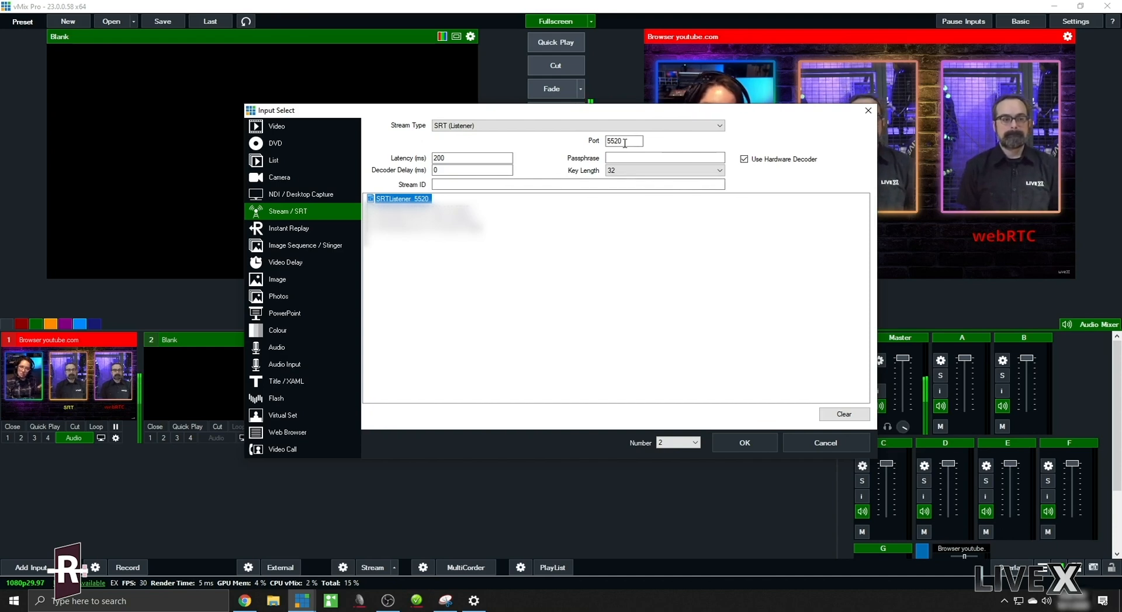
click(456, 157)
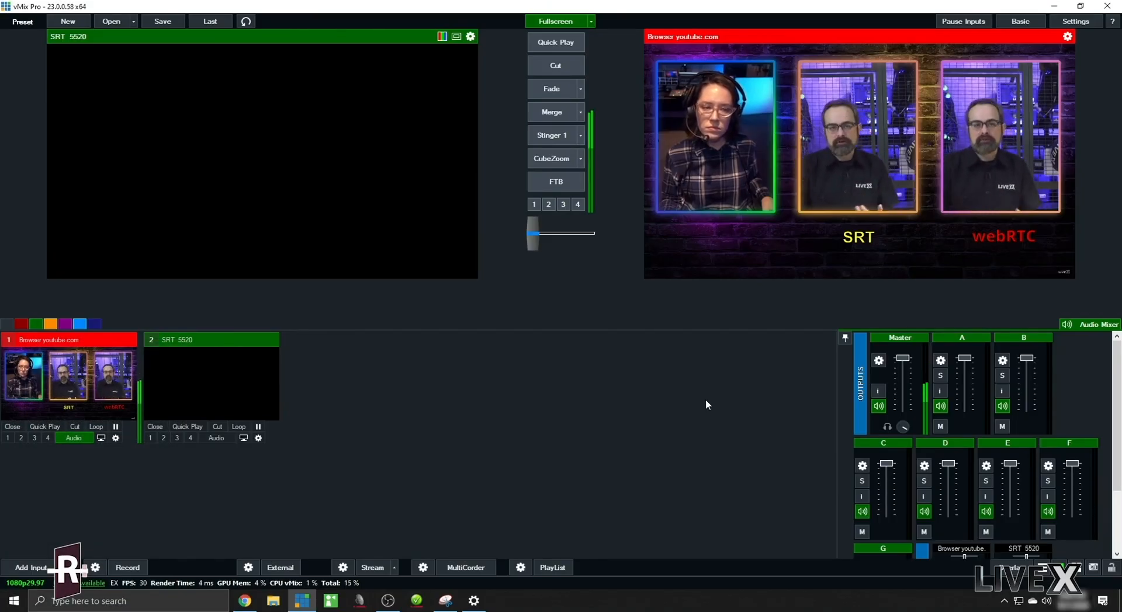
mouse_move(570, 420)
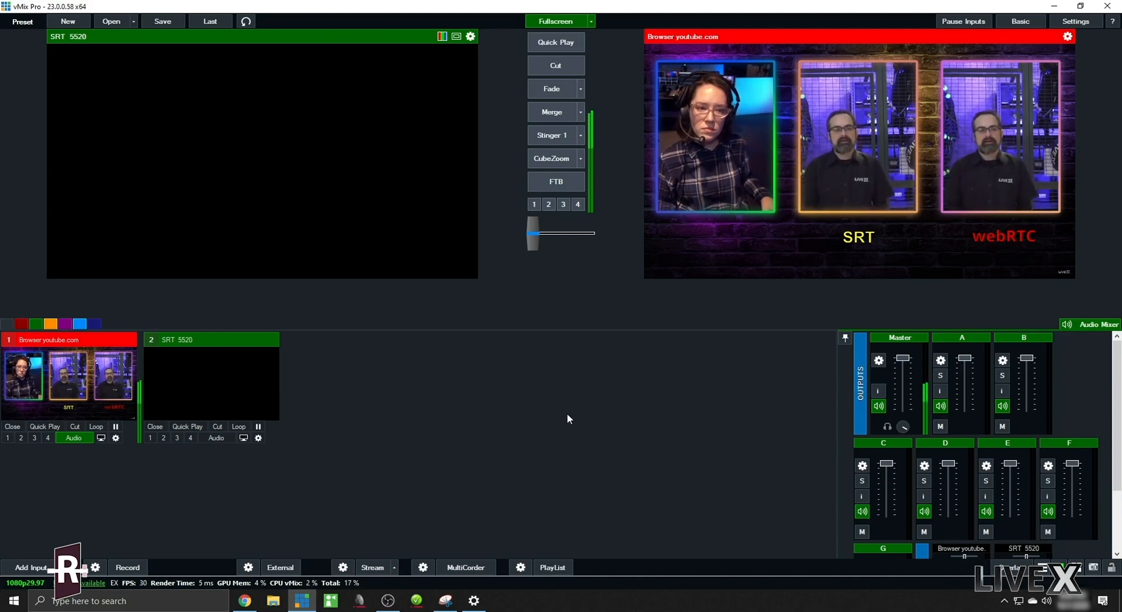
Configure Output 4 as an SRT Listener on port 5529 with BusA audio channels and save settings.
click(1075, 21)
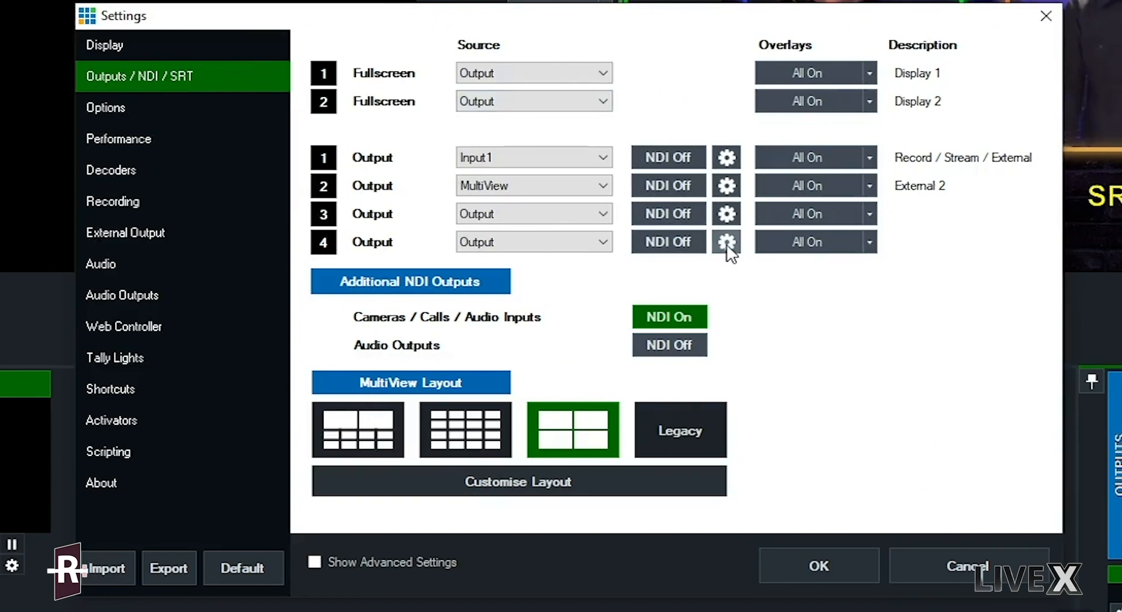
click(726, 242)
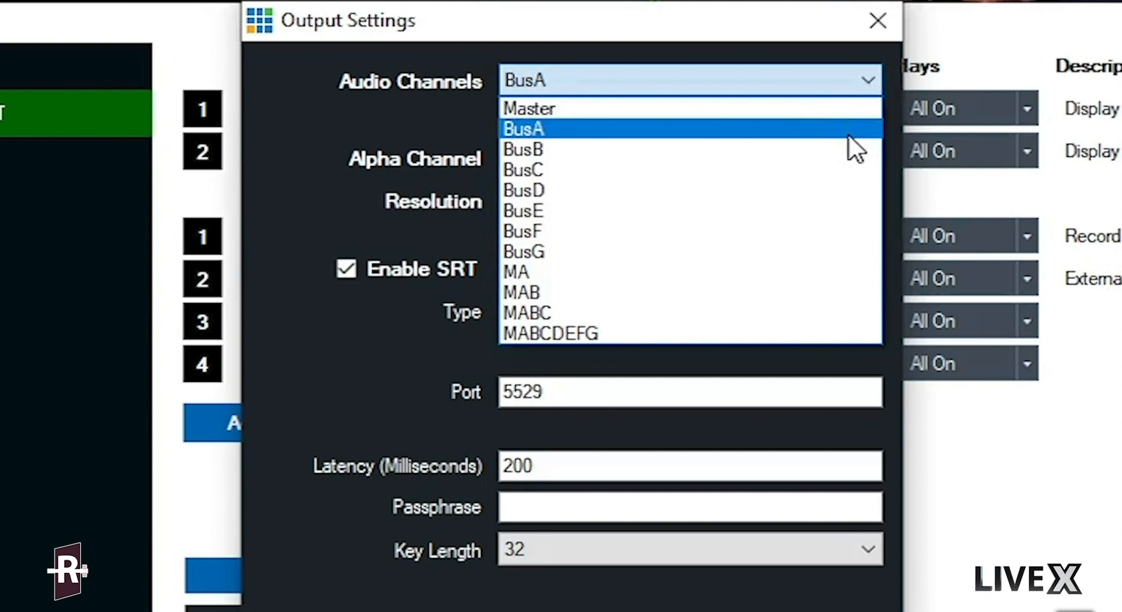
click(533, 127)
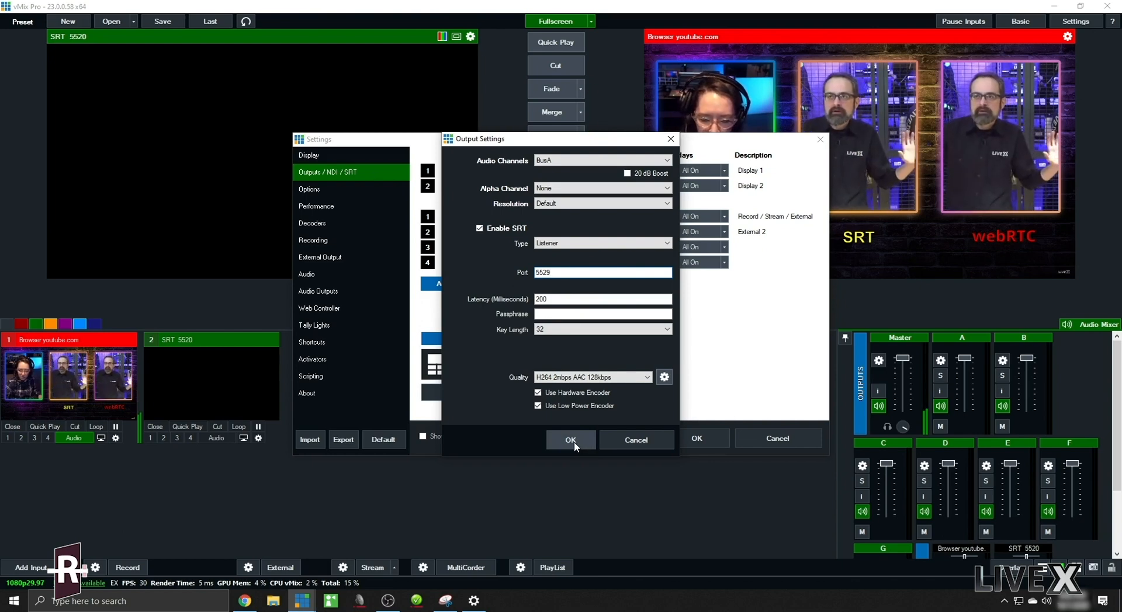
click(570, 439)
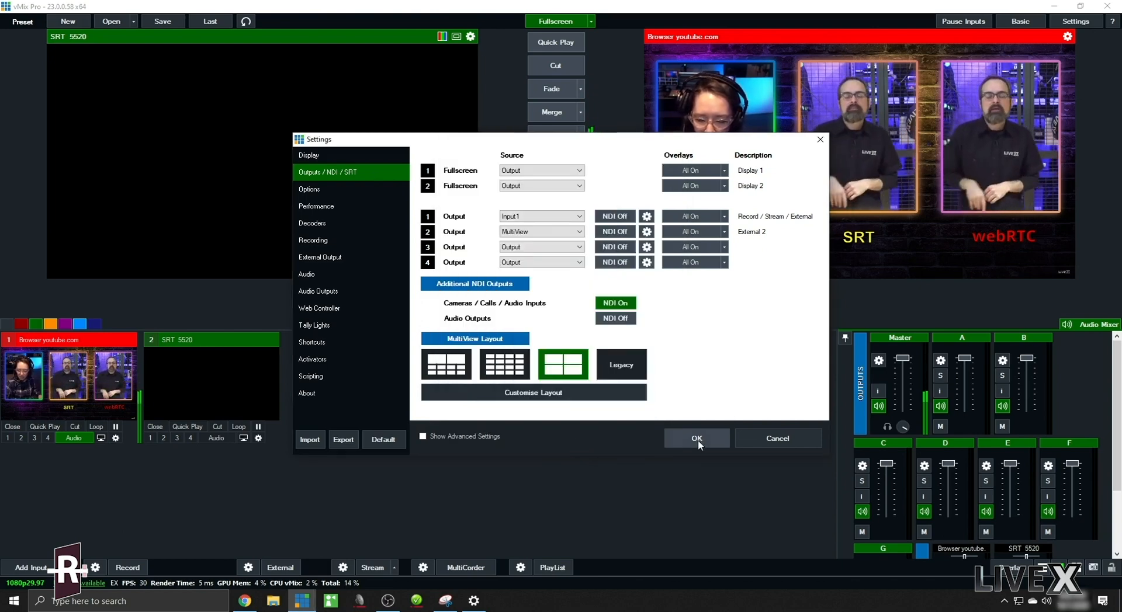
click(697, 438)
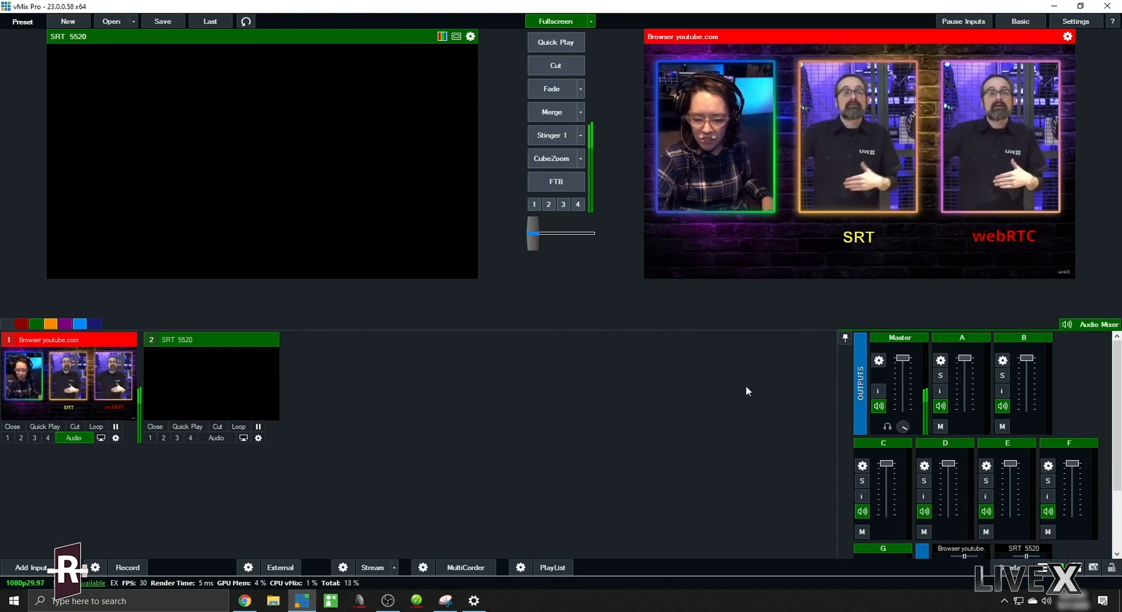
mouse_move(905, 472)
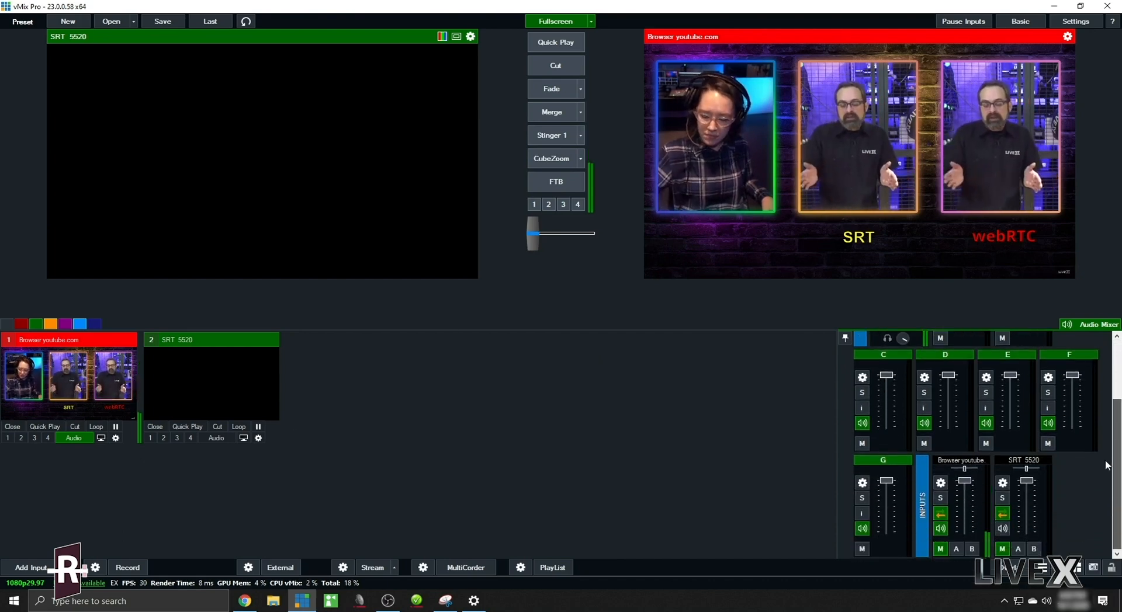
Add a Dante Virtual Soundcard audio input on Dante rx 1 and route it to Bus B.
click(31, 568)
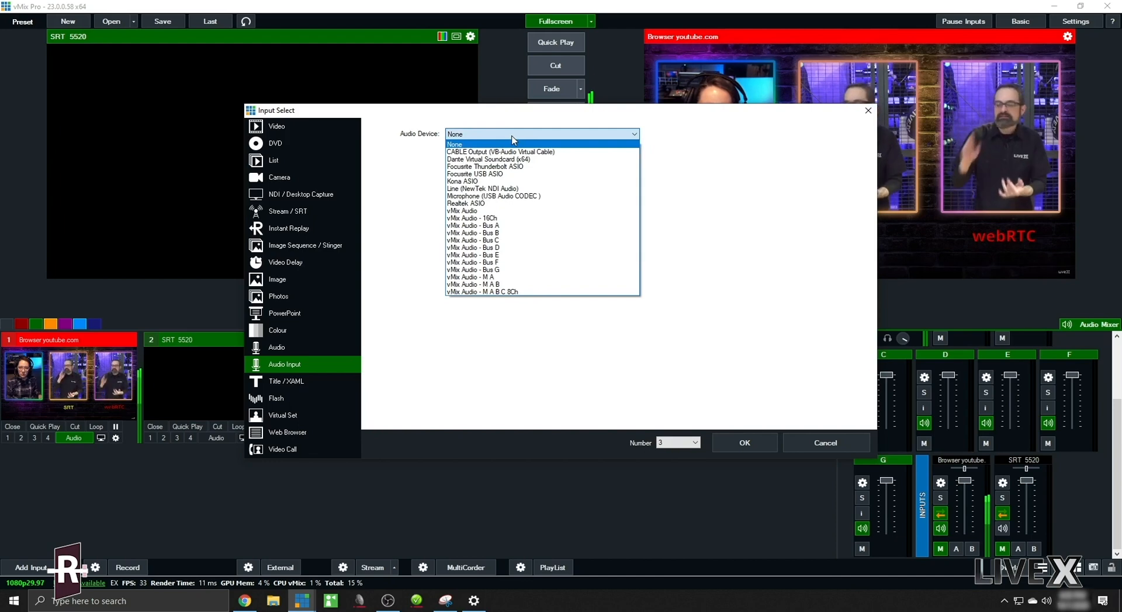
click(484, 159)
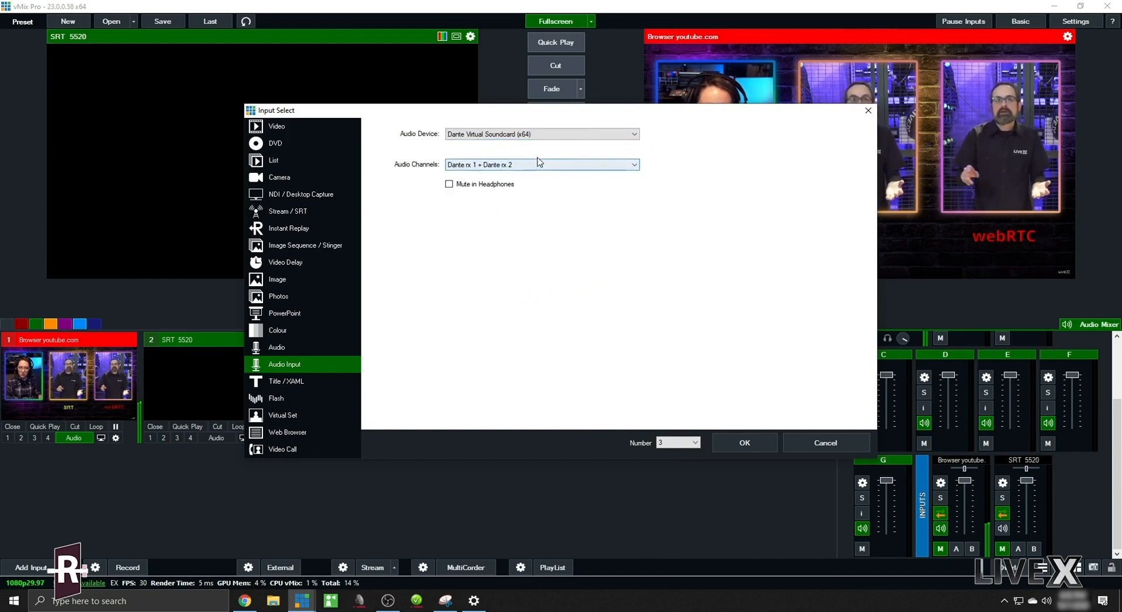
click(541, 164)
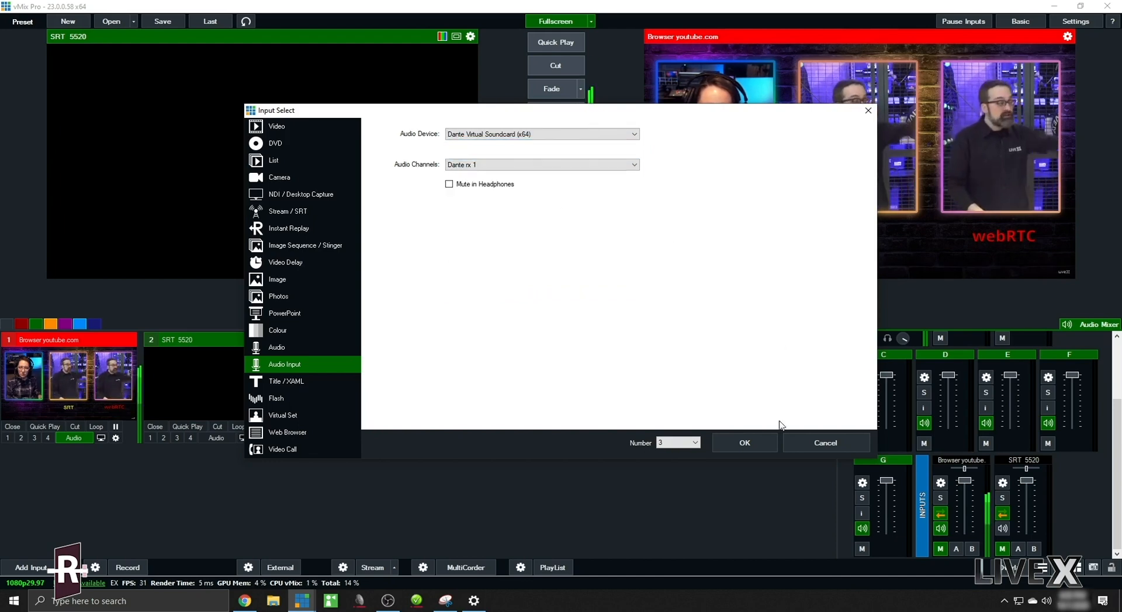
click(745, 443)
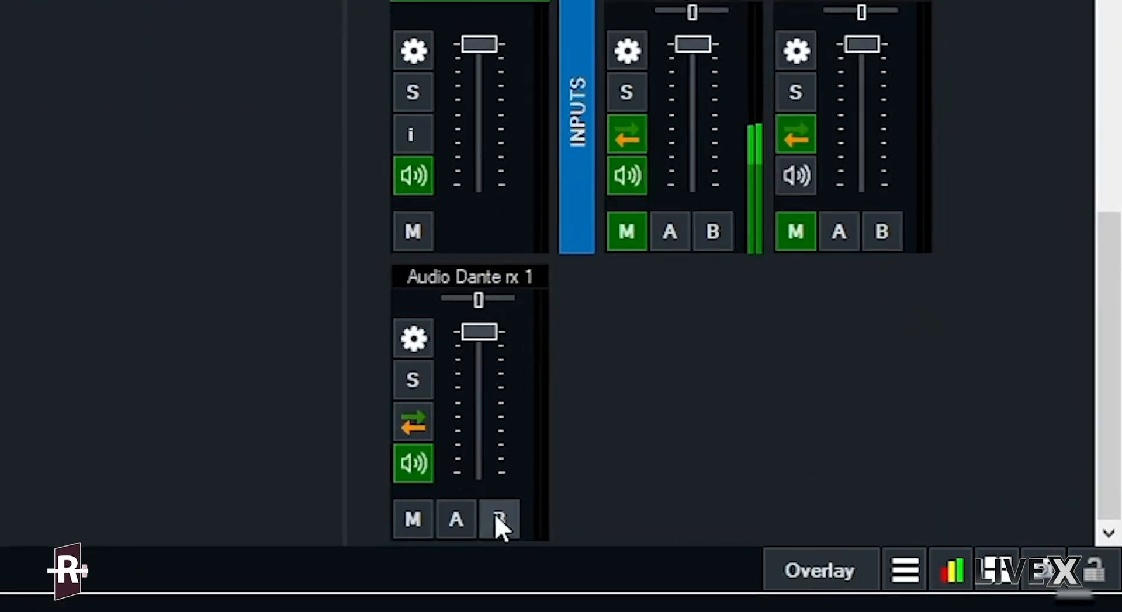
click(498, 520)
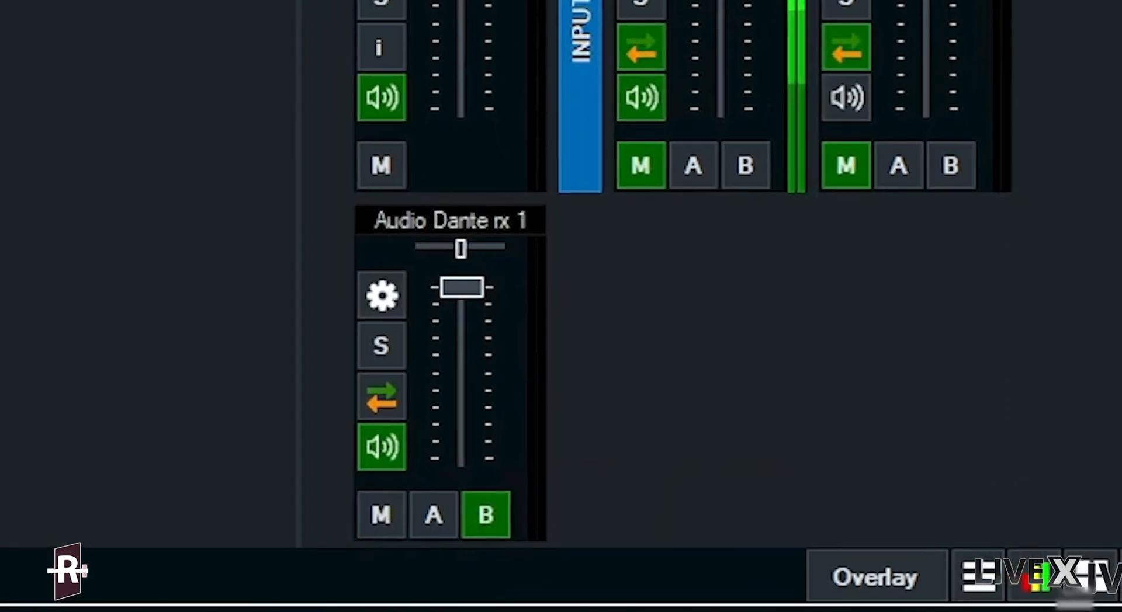